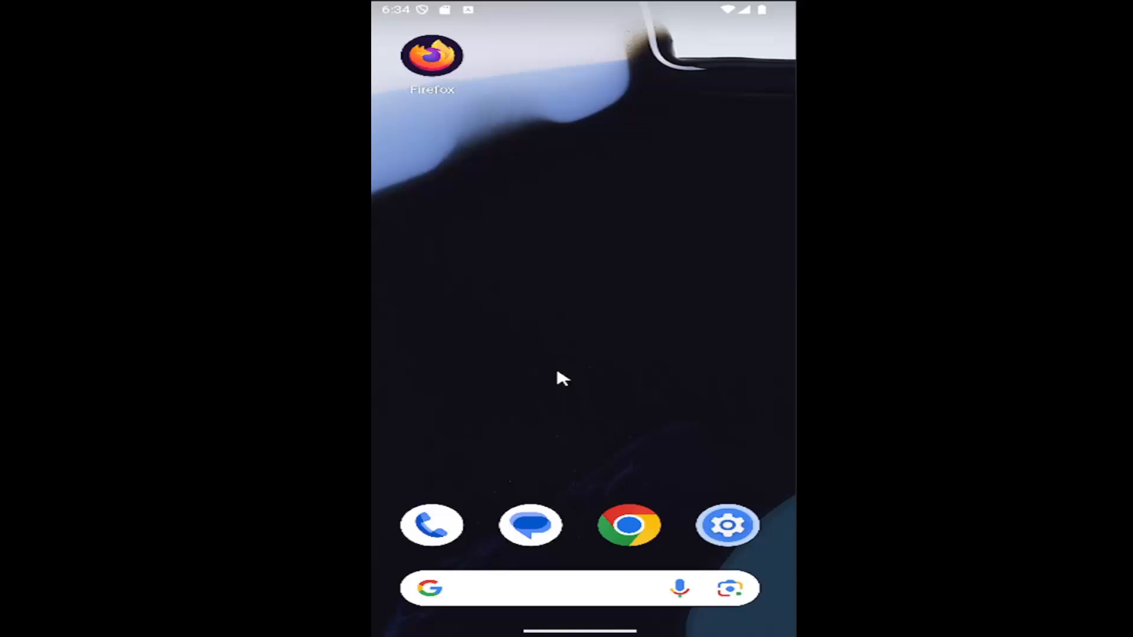
Launch Google Play Store from the Android app drawer
scroll(up, 3)
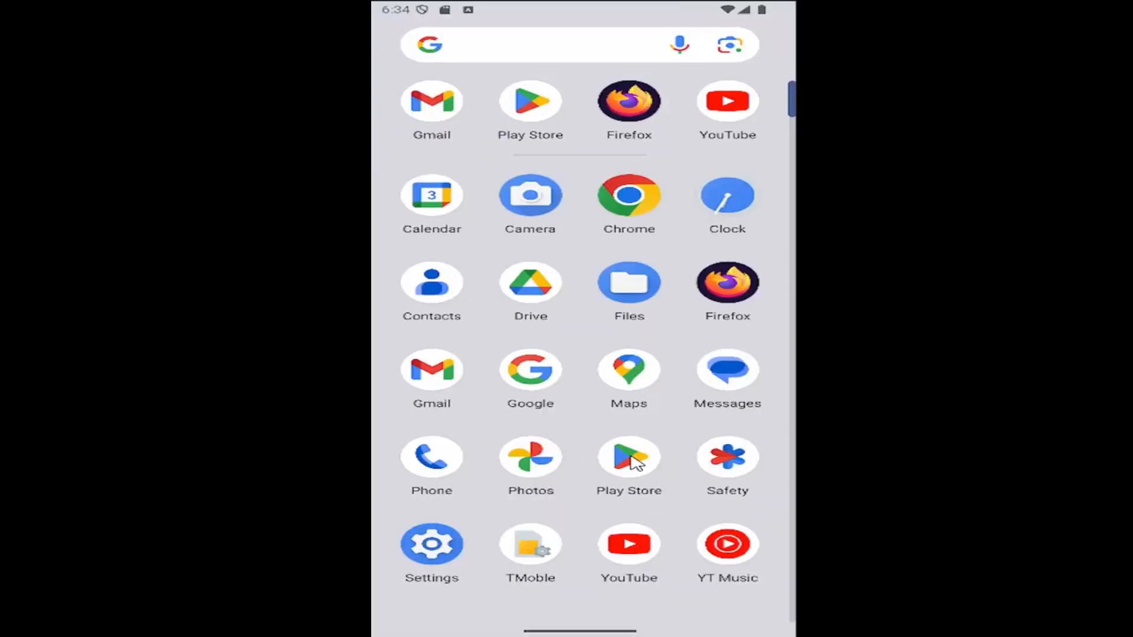
click(628, 458)
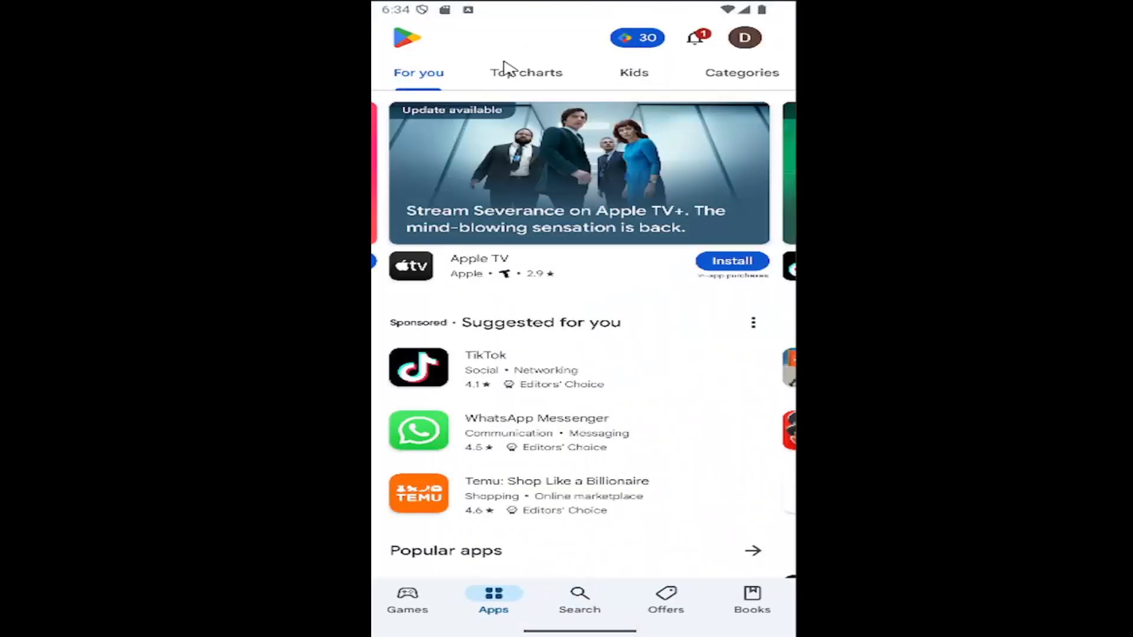
Search the Play Store for 'facebook' using the suggestion from typing 'face'
click(579, 600)
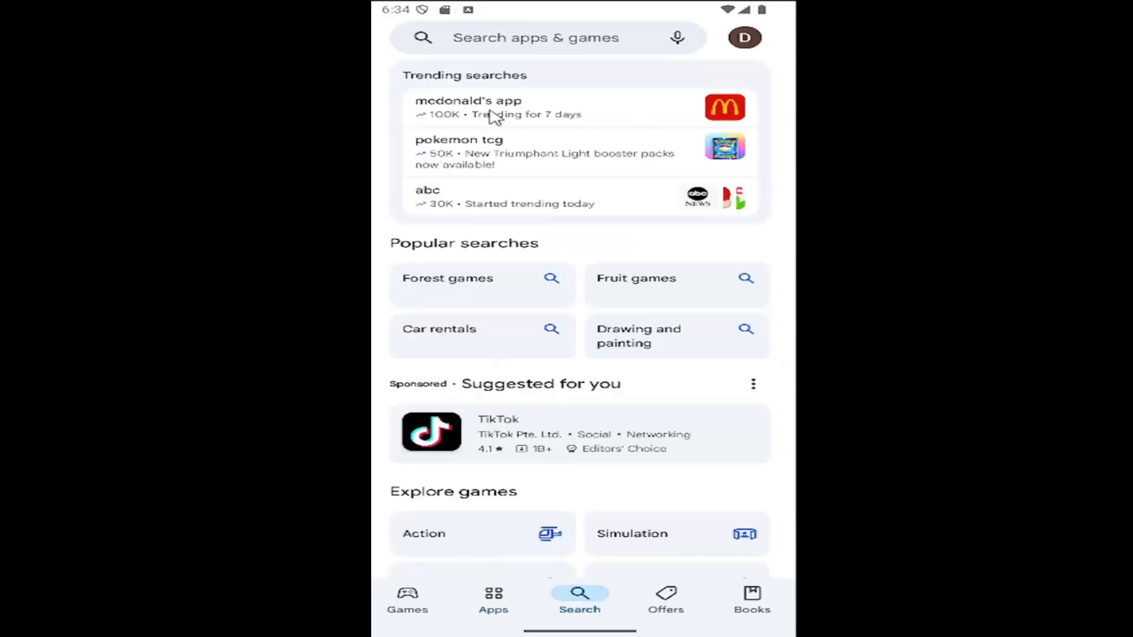
text(face)
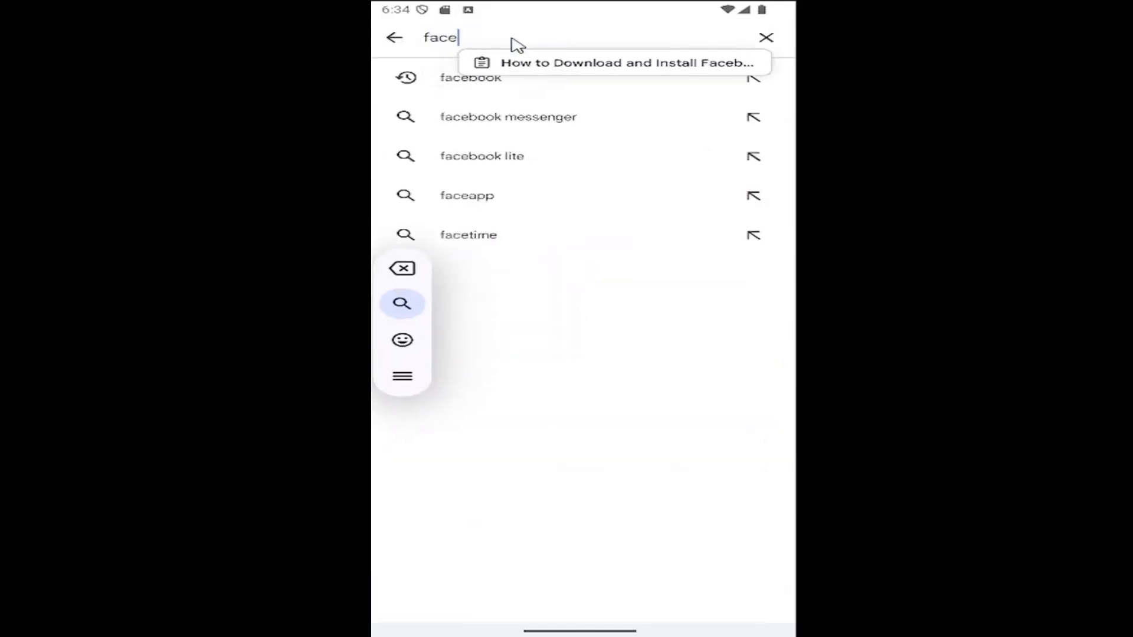
click(470, 77)
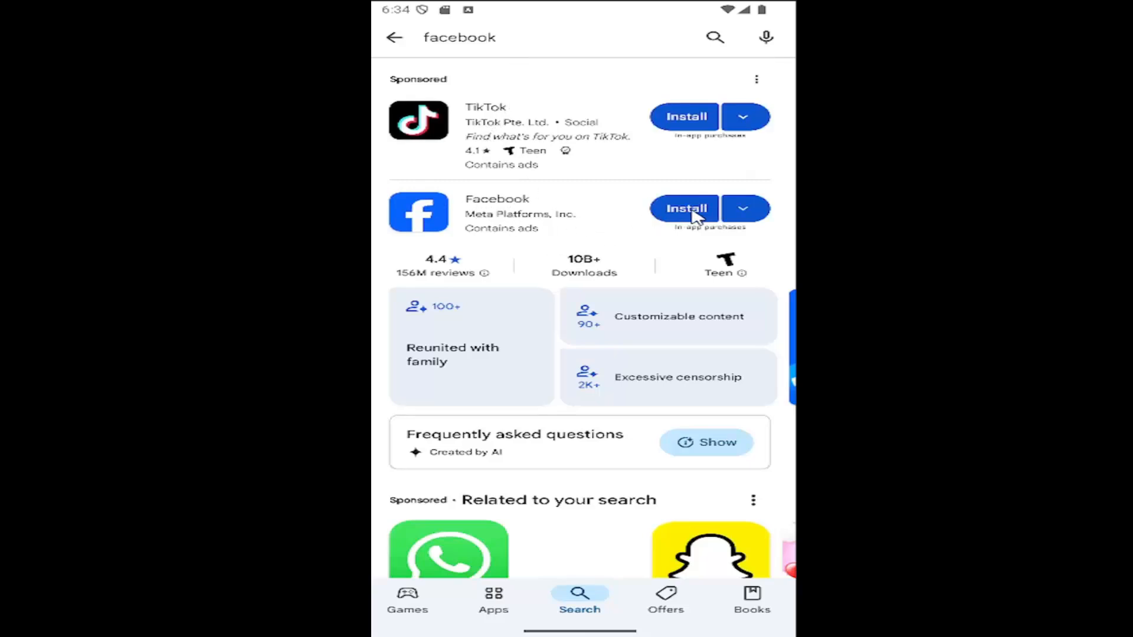
mouse_move(678, 230)
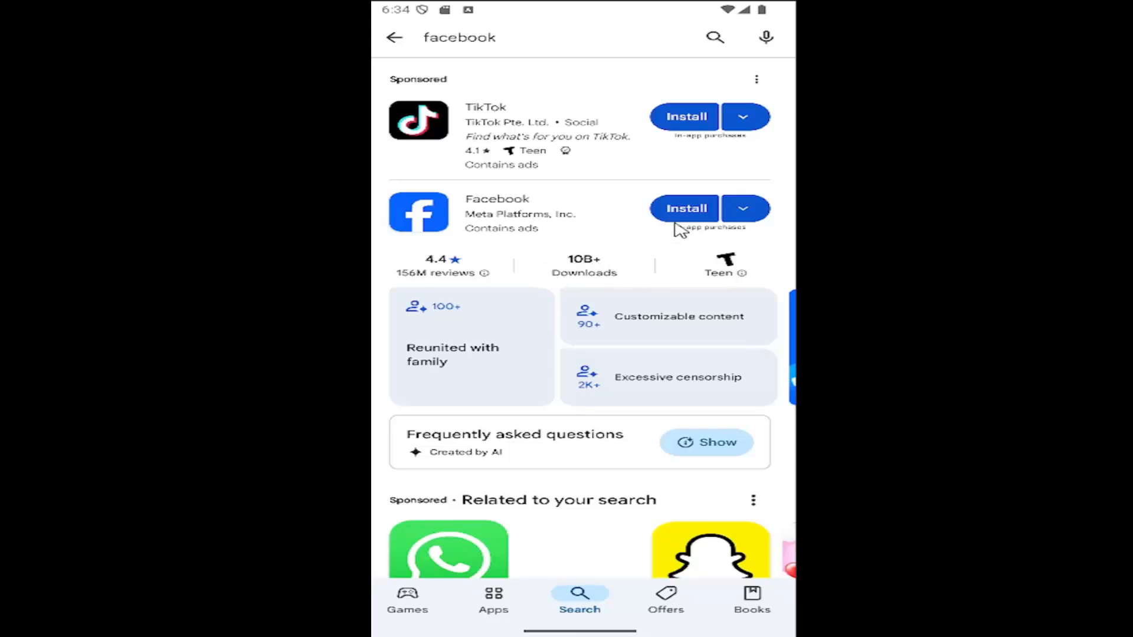
Install the Facebook app by Meta and open it once installed
click(686, 208)
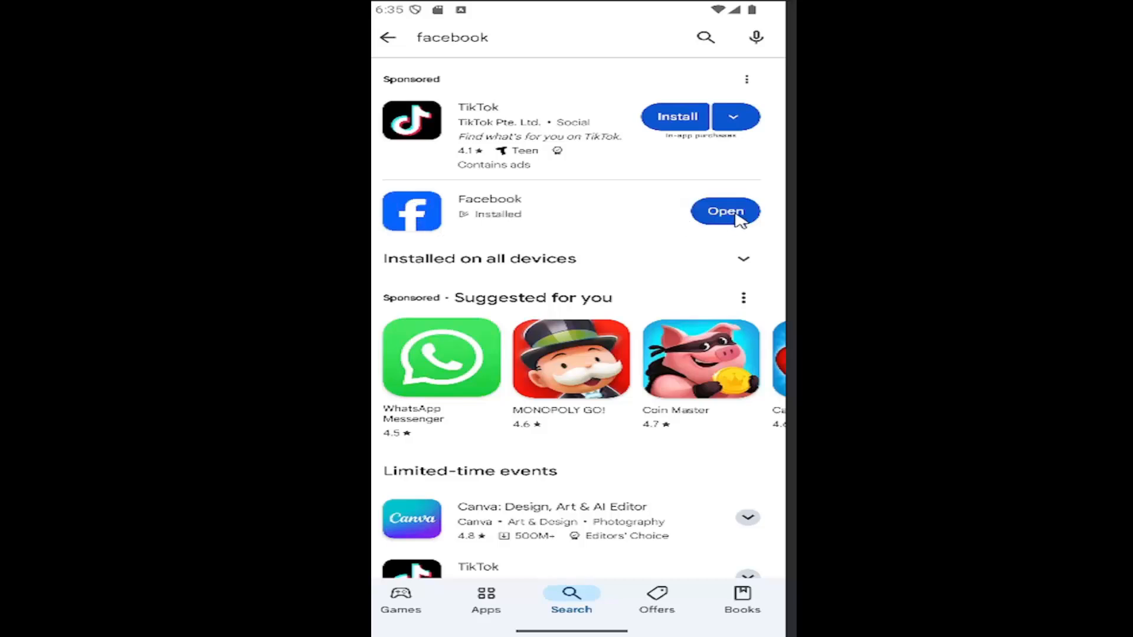
click(725, 212)
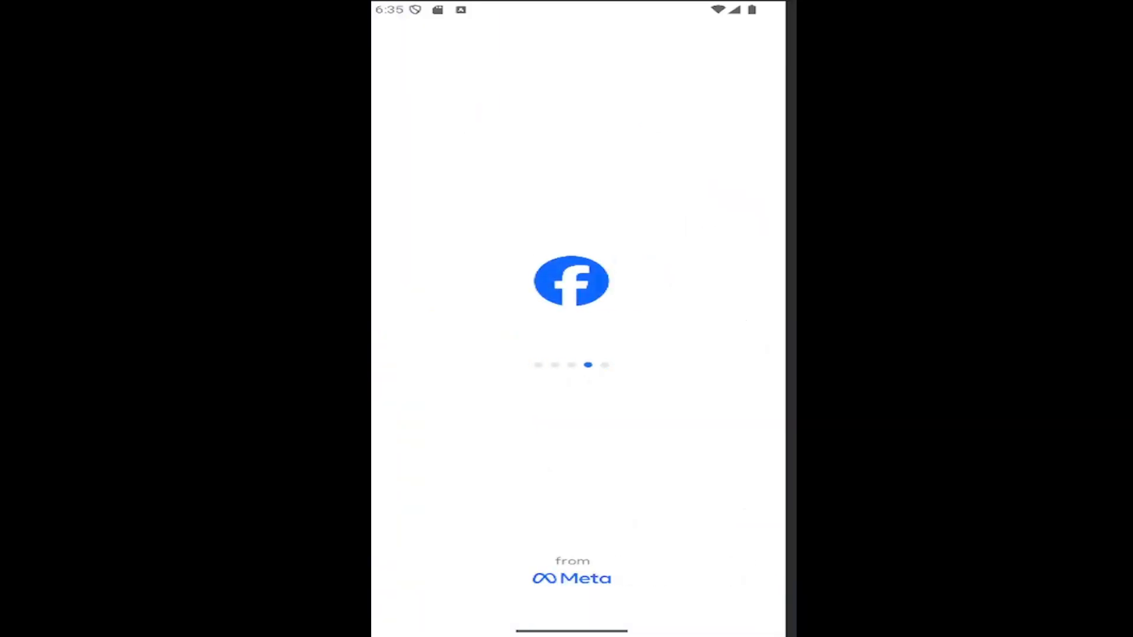